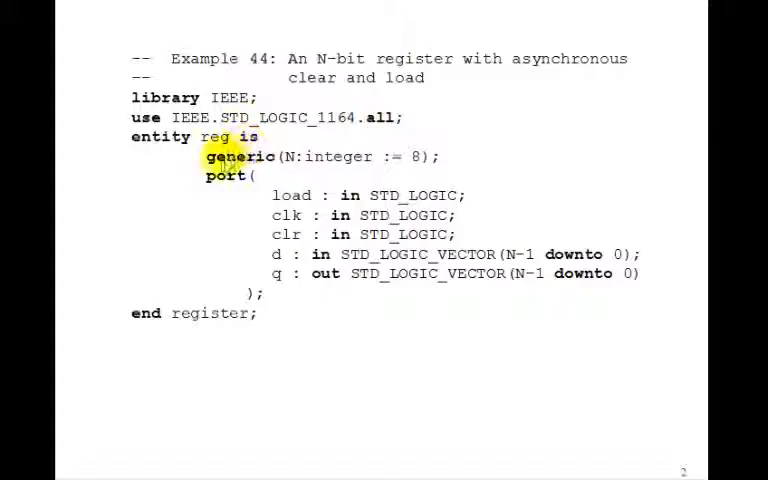
{"action": "mouse_move", "coordinate": [264, 164]}
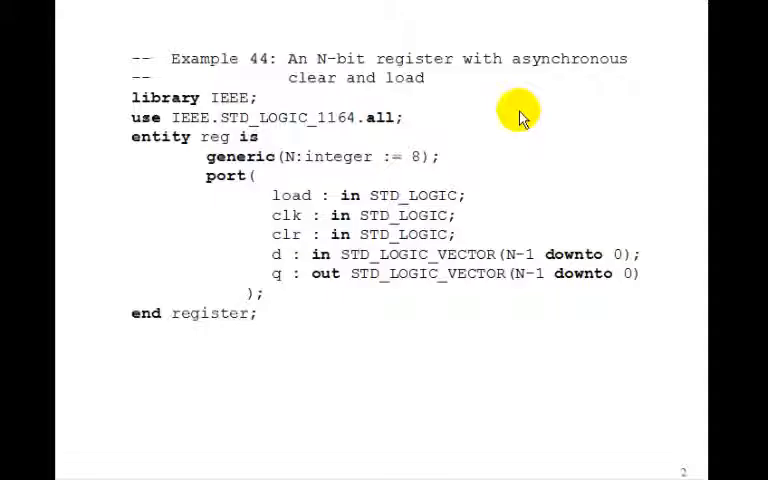
{"action": "mouse_move", "coordinate": [570, 258]}
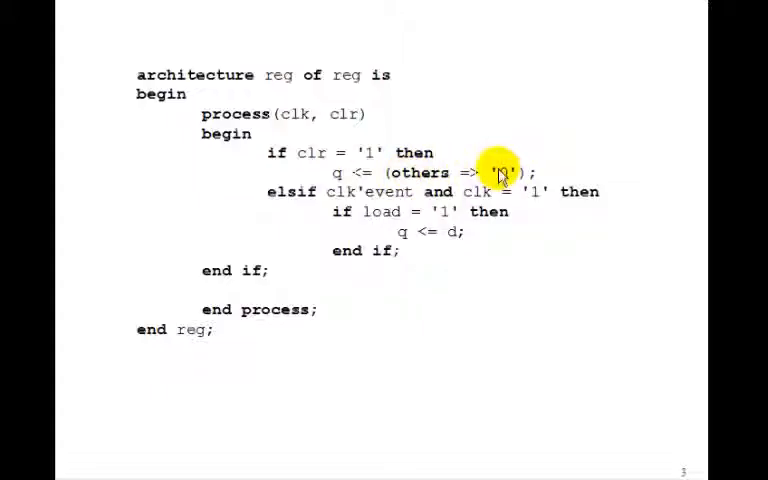
{"action": "mouse_move", "coordinate": [360, 224]}
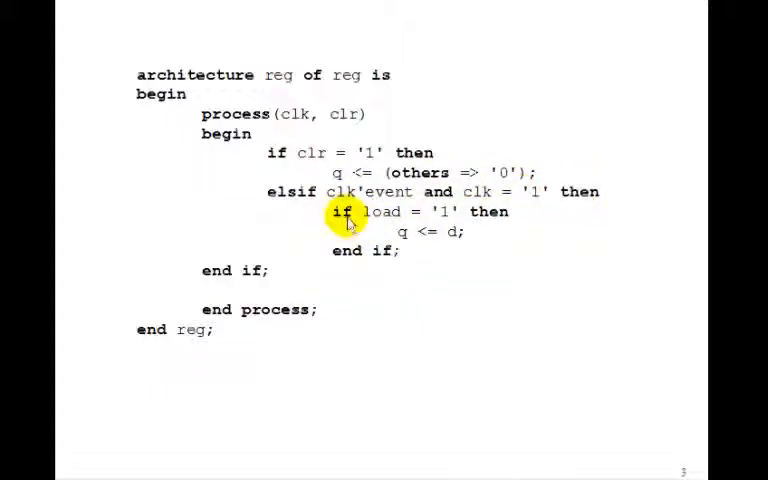
{"action": "mouse_move", "coordinate": [446, 232]}
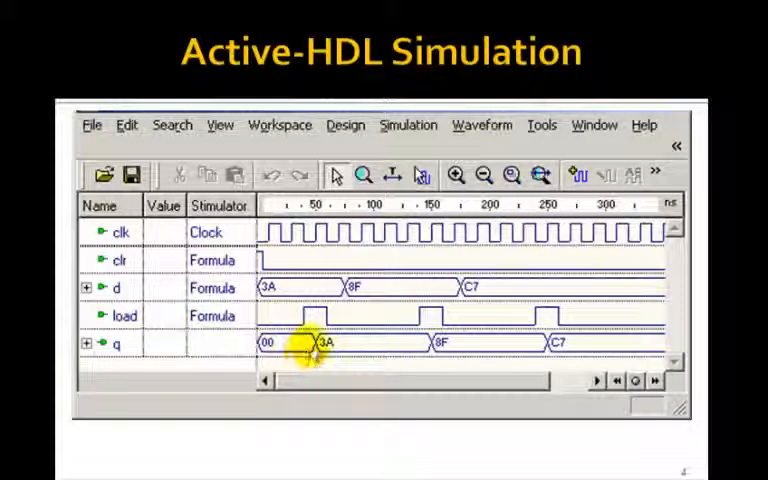
{"action": "mouse_move", "coordinate": [318, 250]}
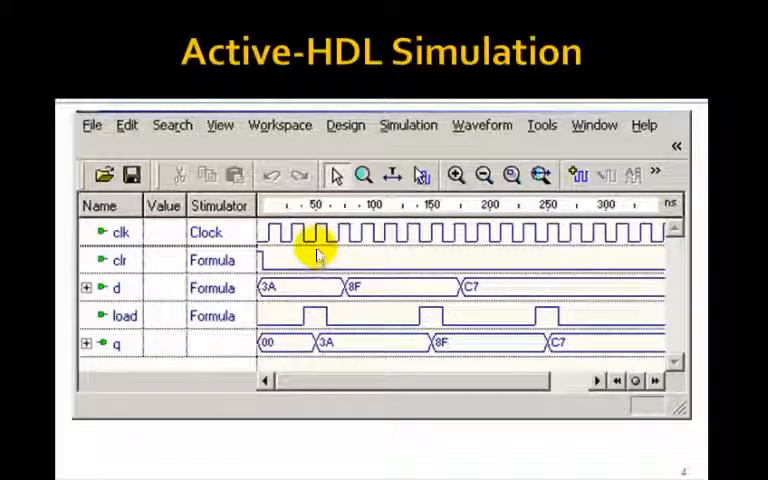
{"action": "mouse_move", "coordinate": [304, 318]}
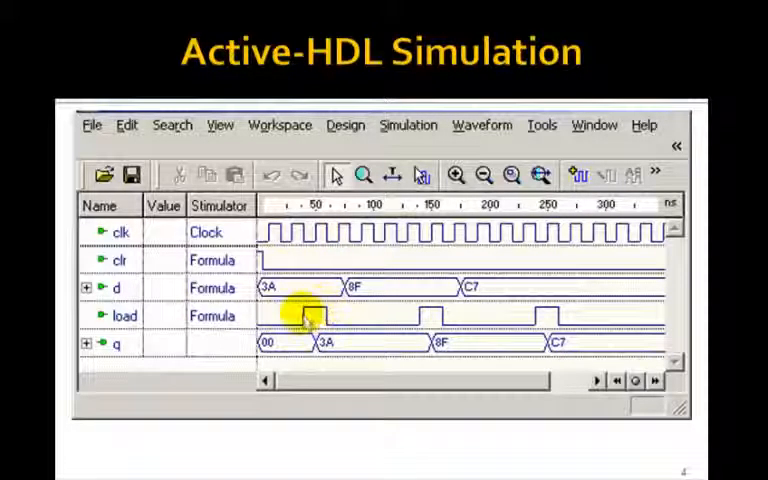
{"action": "mouse_move", "coordinate": [314, 292]}
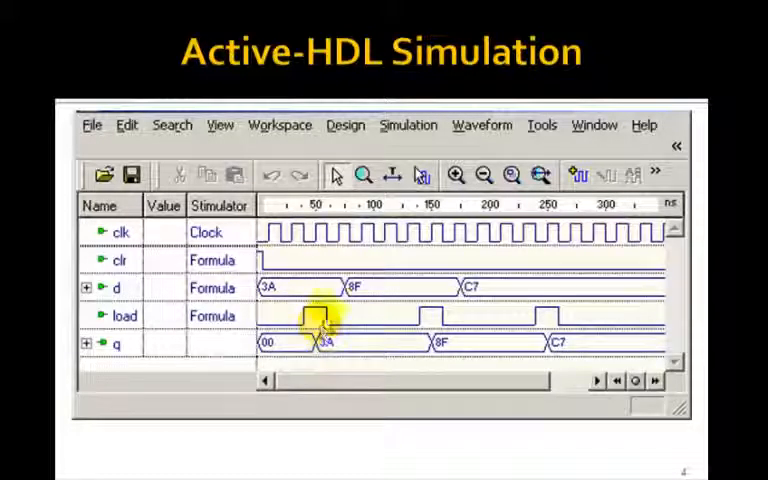
{"action": "mouse_move", "coordinate": [378, 344]}
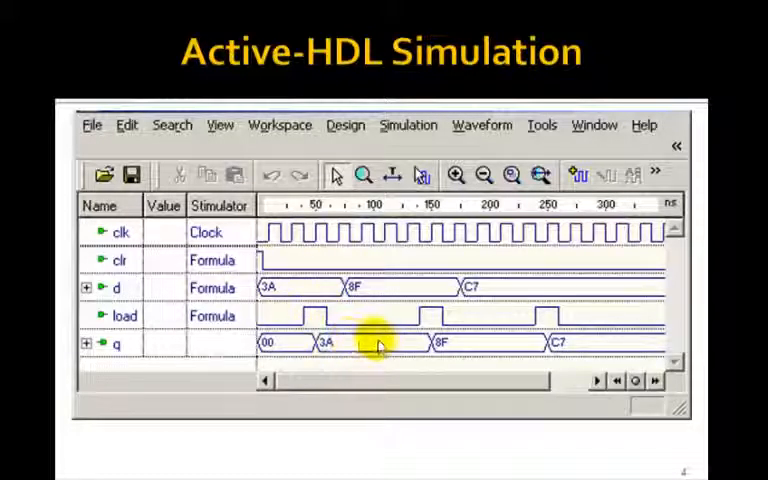
{"action": "mouse_move", "coordinate": [390, 292]}
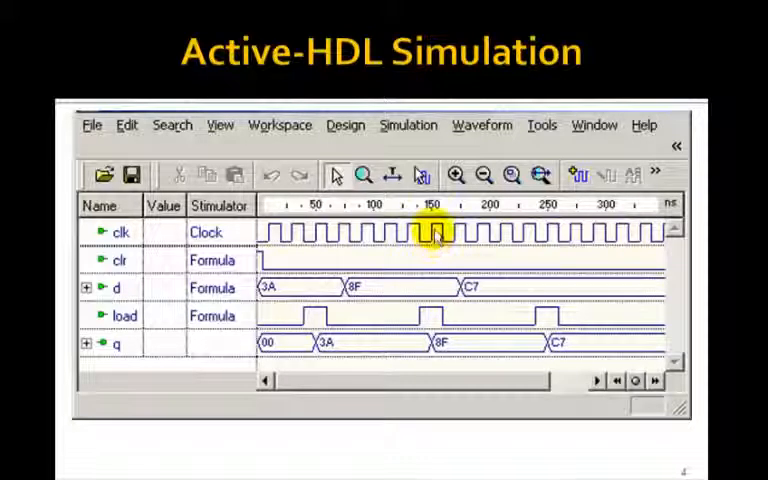
{"action": "mouse_move", "coordinate": [420, 324]}
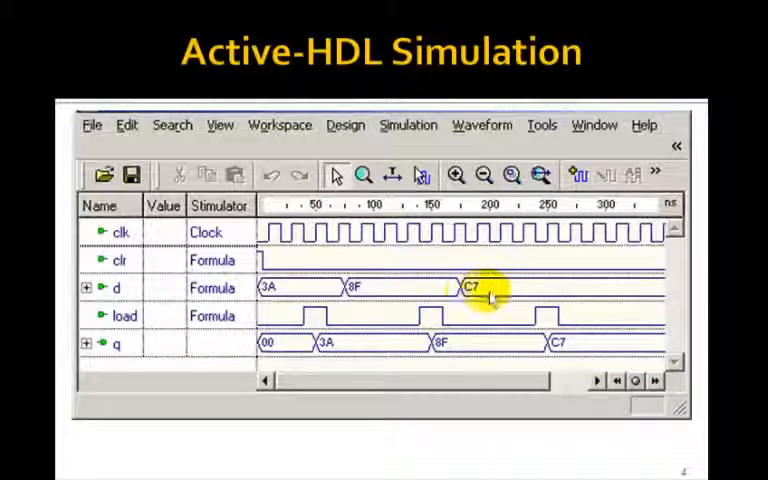
{"action": "mouse_move", "coordinate": [458, 344]}
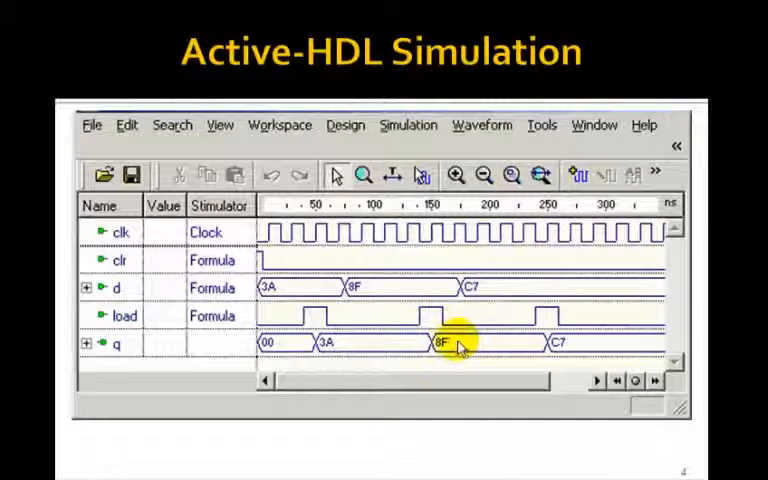
{"action": "mouse_move", "coordinate": [532, 292]}
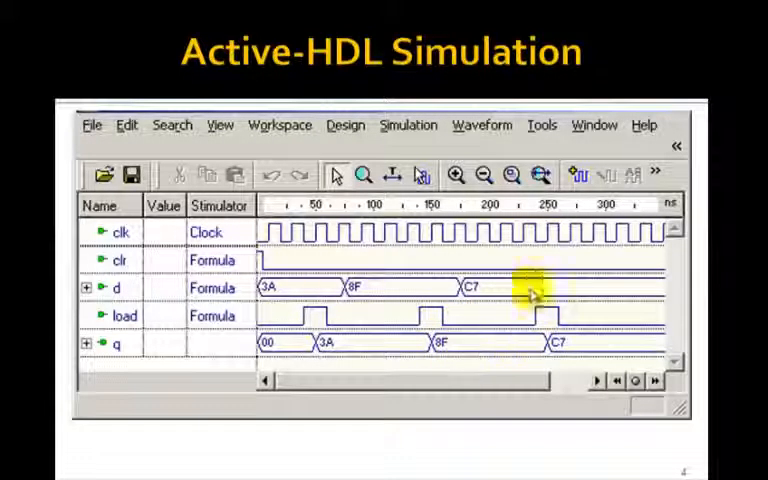